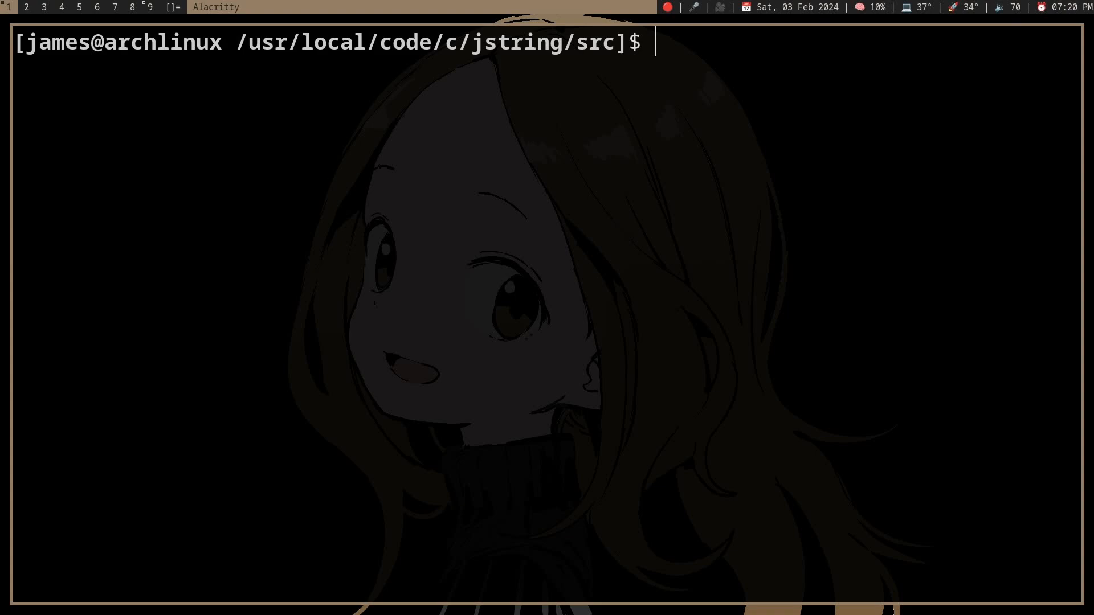
# Create file.c in Neovim with an #include line, then save and quit to the shell
pyautogui.write('v')
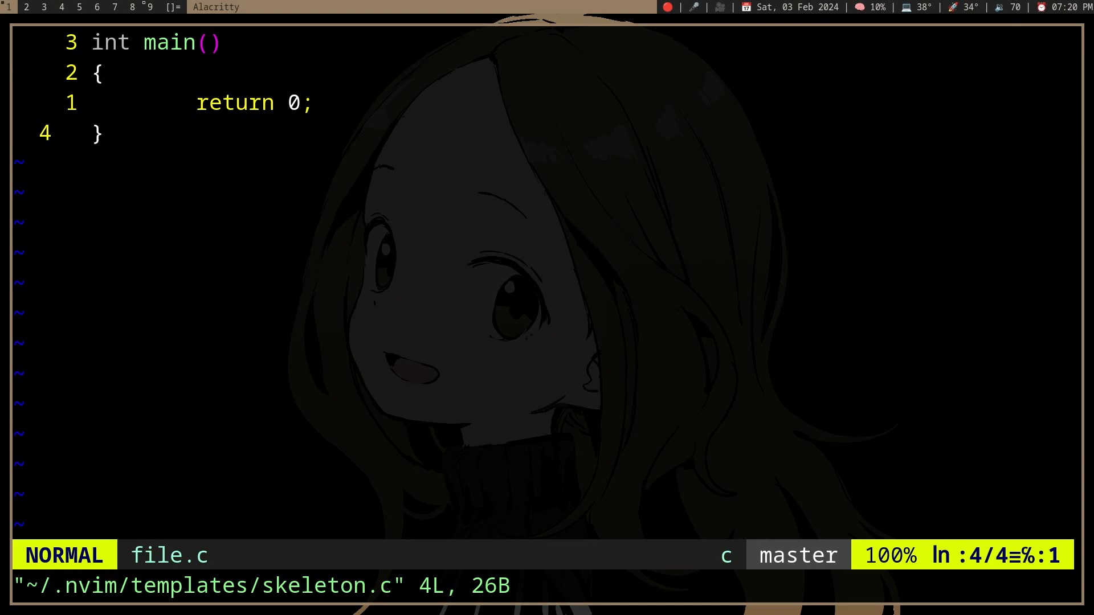
pyautogui.write('#In')
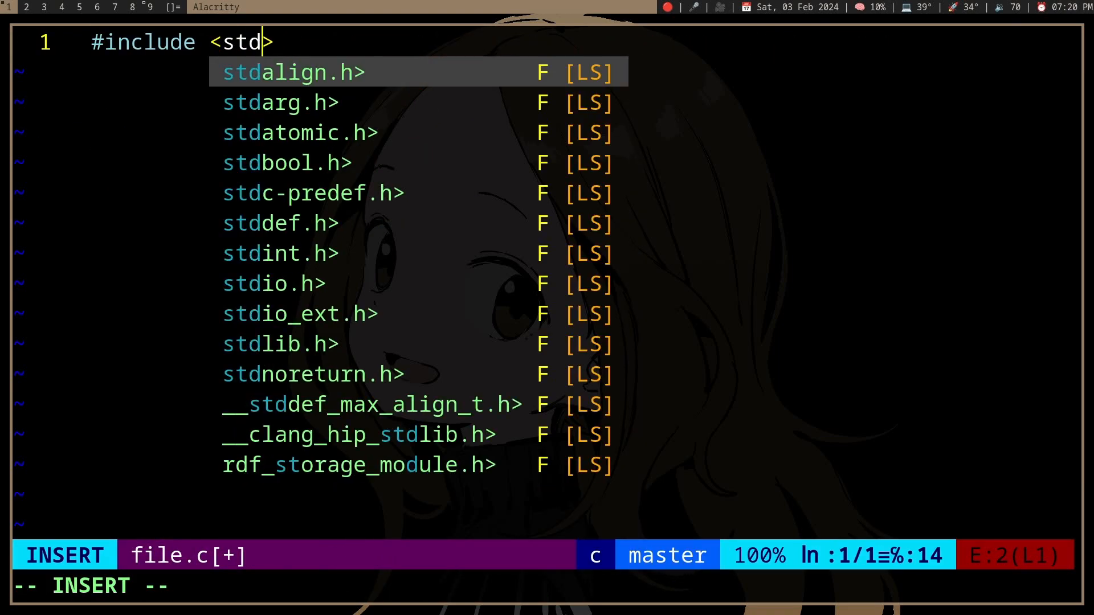
pyautogui.write('a')
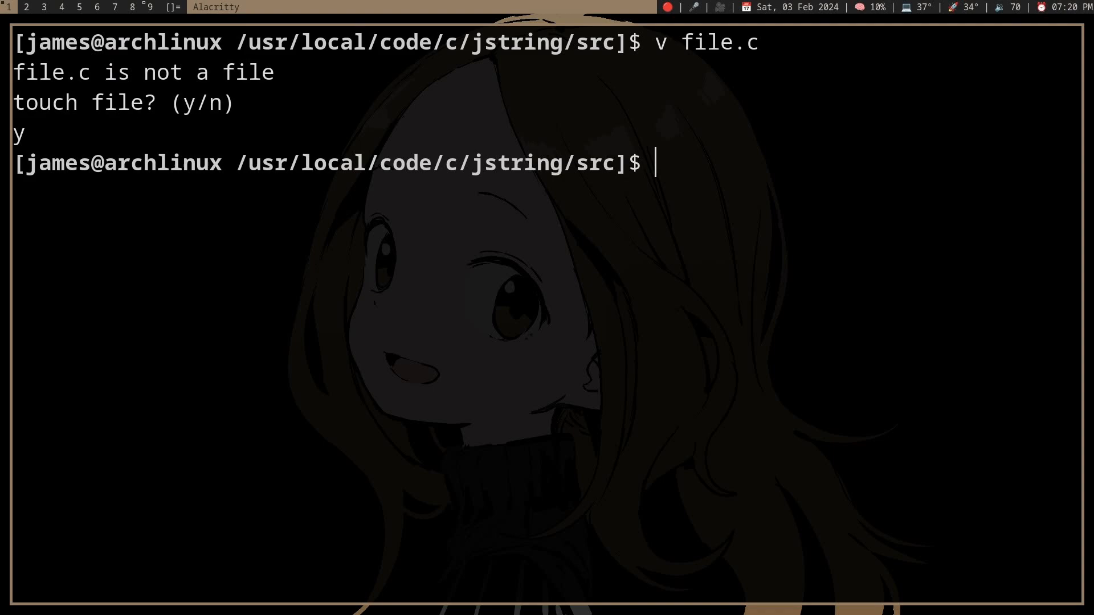
# Stage file.c with 'g add' and commit it to master with 'g commit file.c'
pyautogui.write('g add c.c')
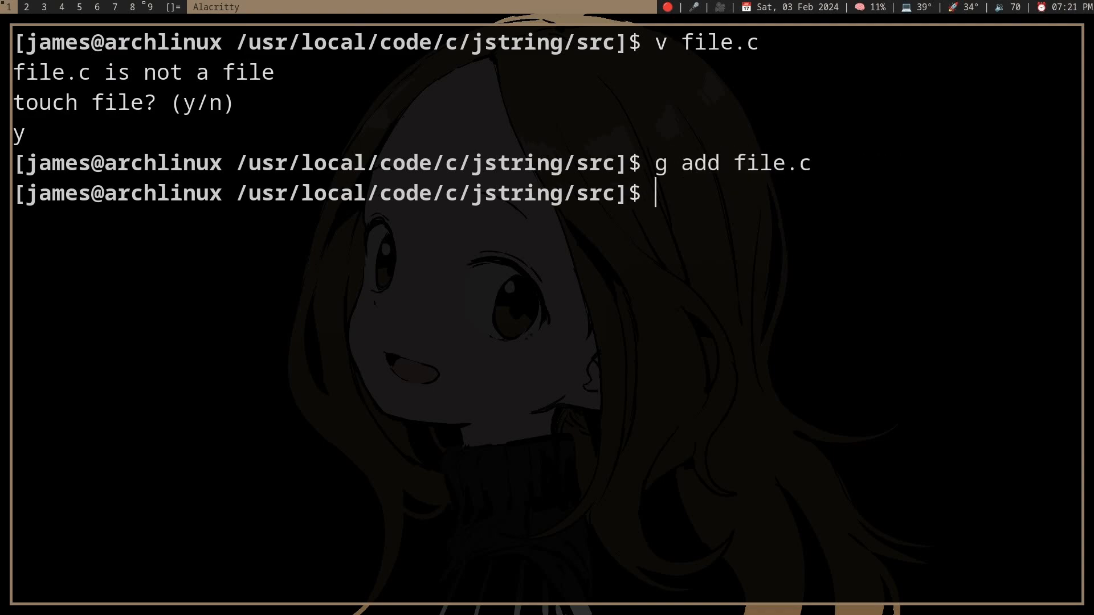
pyautogui.write('g commit file.c')
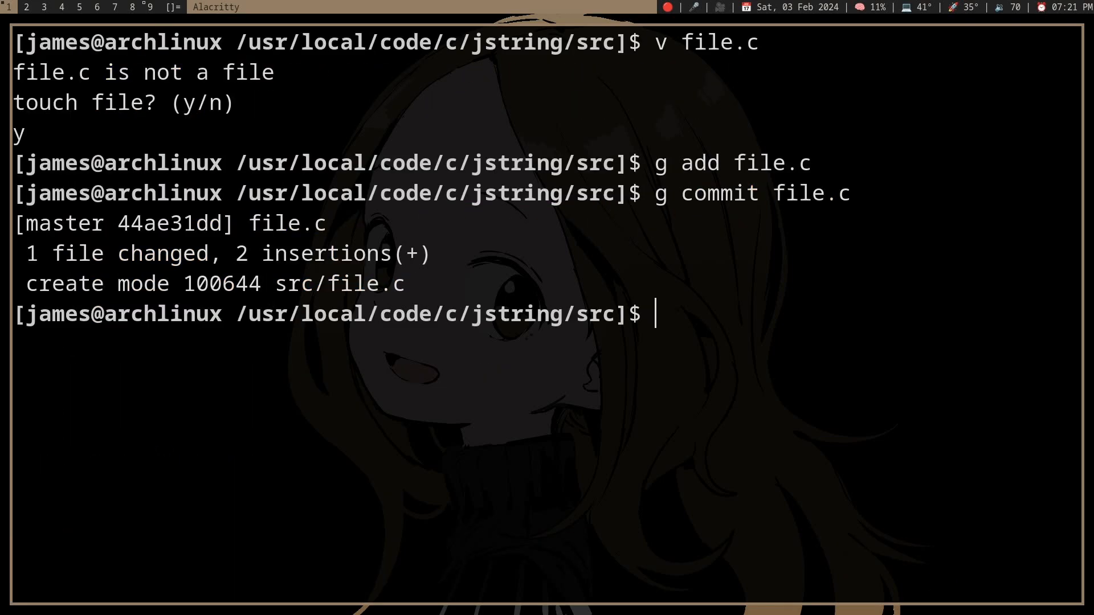
# Export the latest commit as 0001-file.c.patch using 'g format-patch -1 HEAD'
pyautogui.write('g')
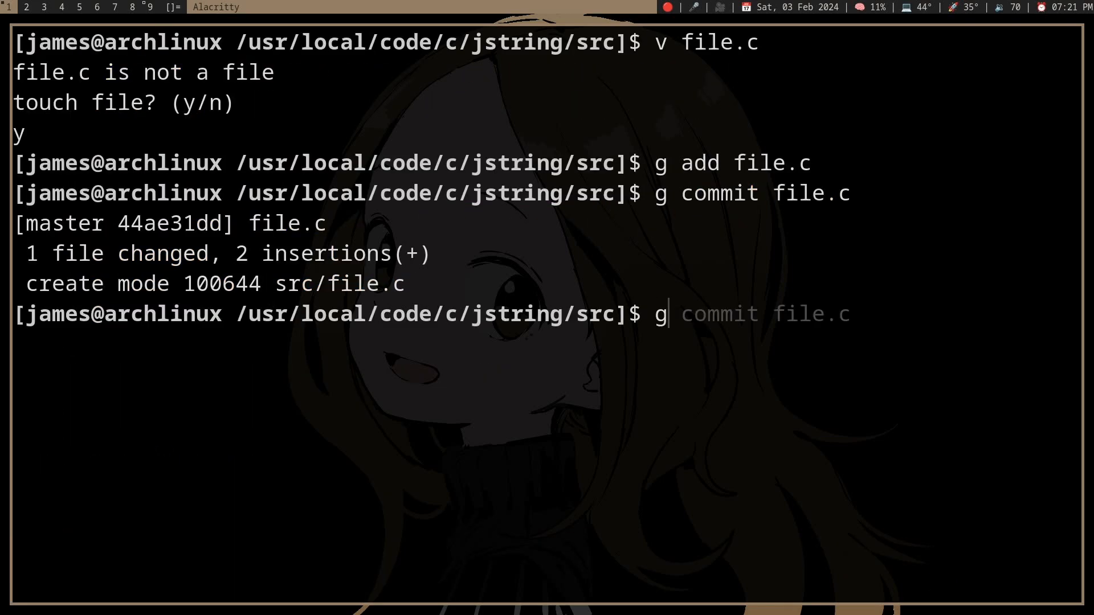
pyautogui.write('format-patch -1 HEAD')
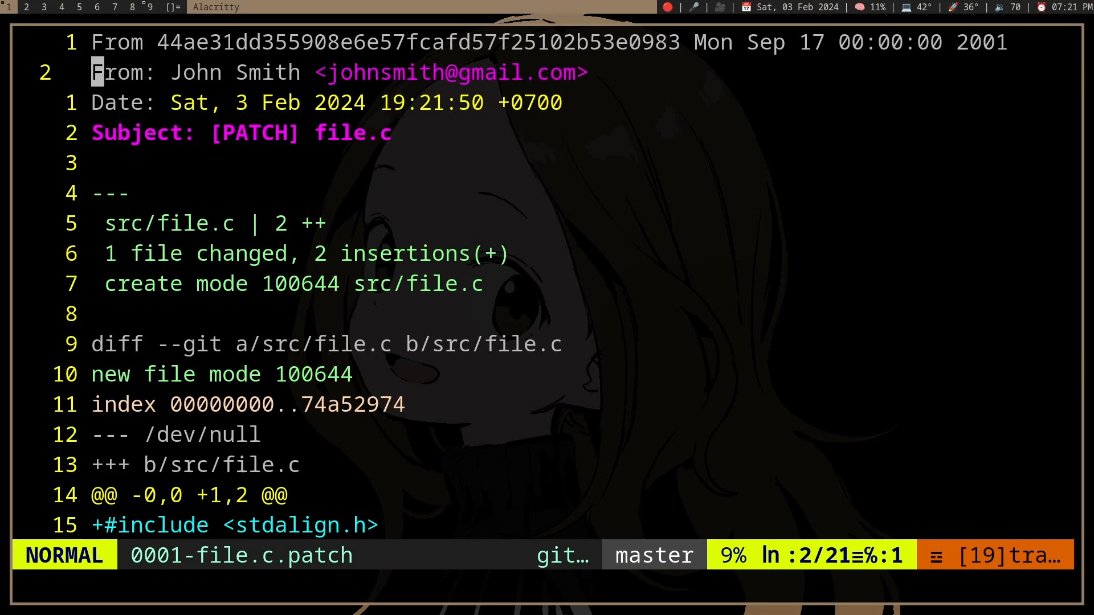
# Review the 0001-file.c.patch header and diff in Neovim, then close it
pyautogui.press('o')
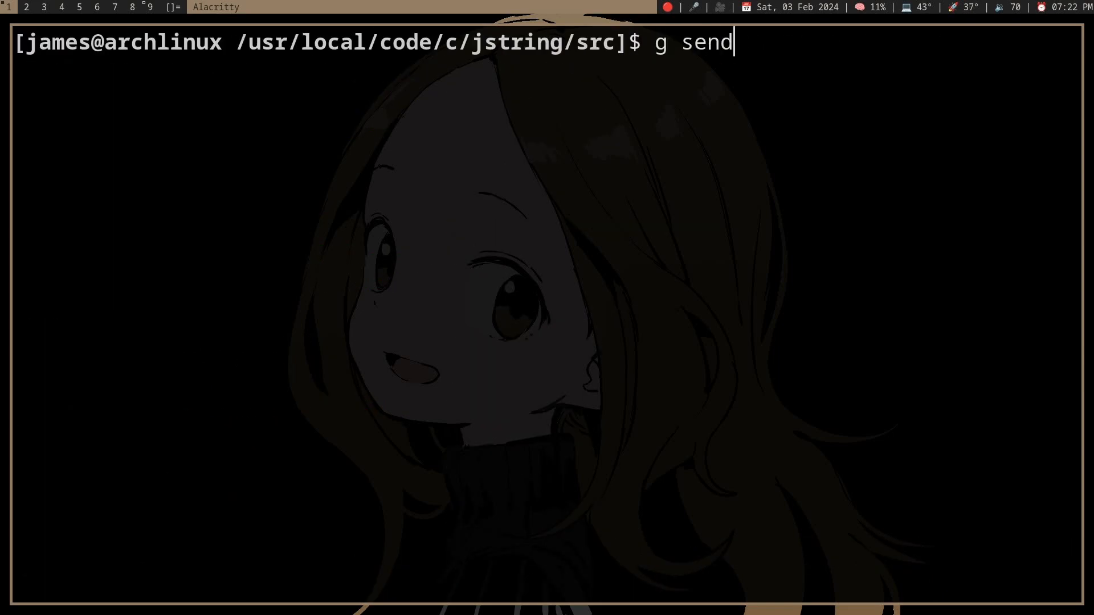
pyautogui.write('-email 0001-file.c.patch')
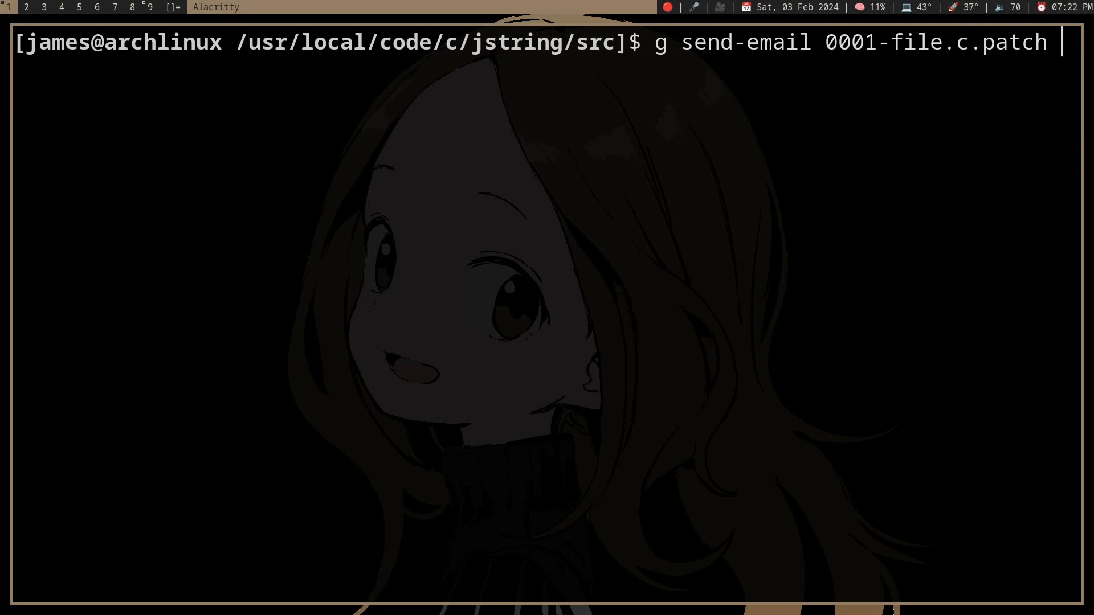
pyautogui.write('-t')
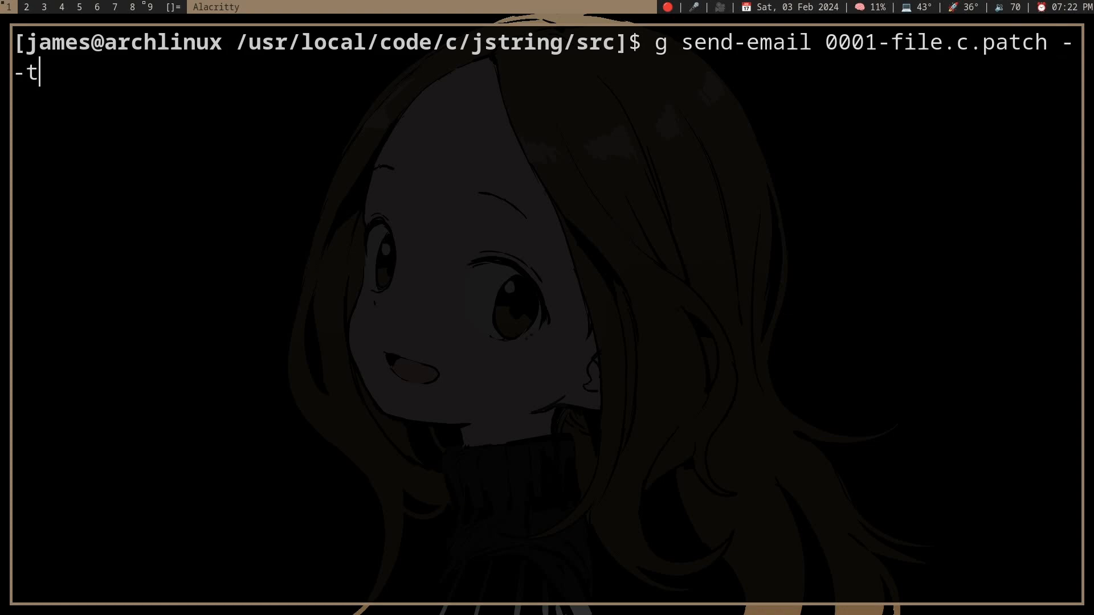
pyautogui.write('o=')
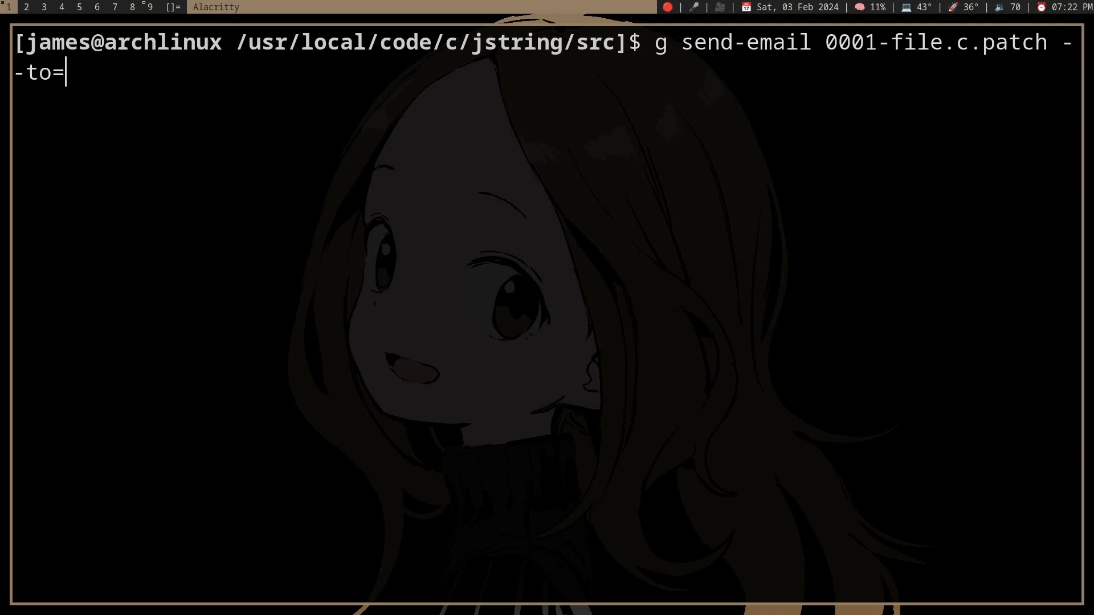
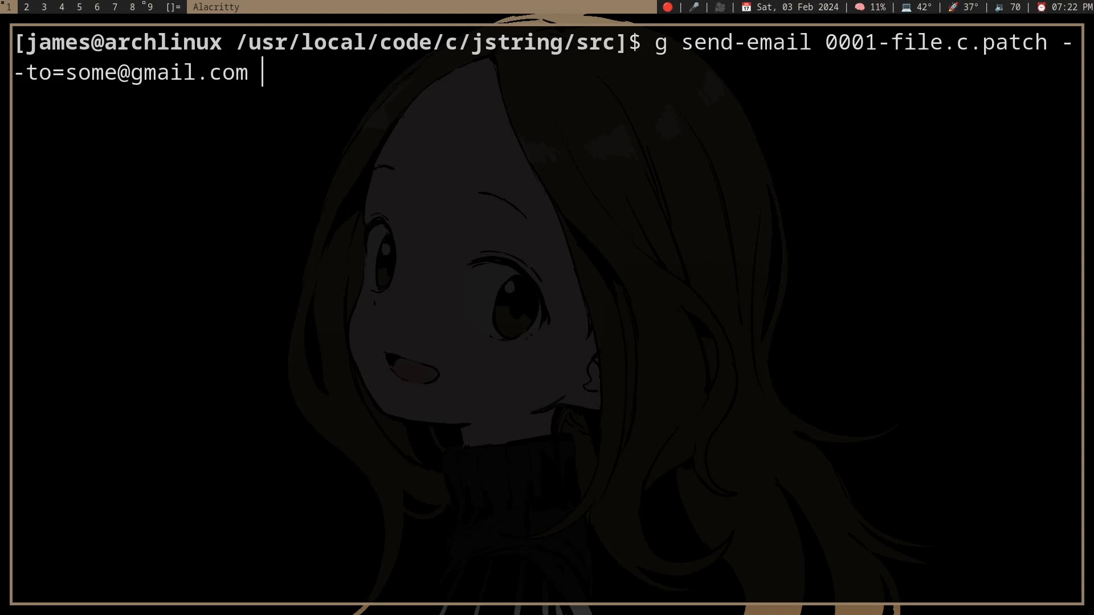
pyautogui.write('--cc')
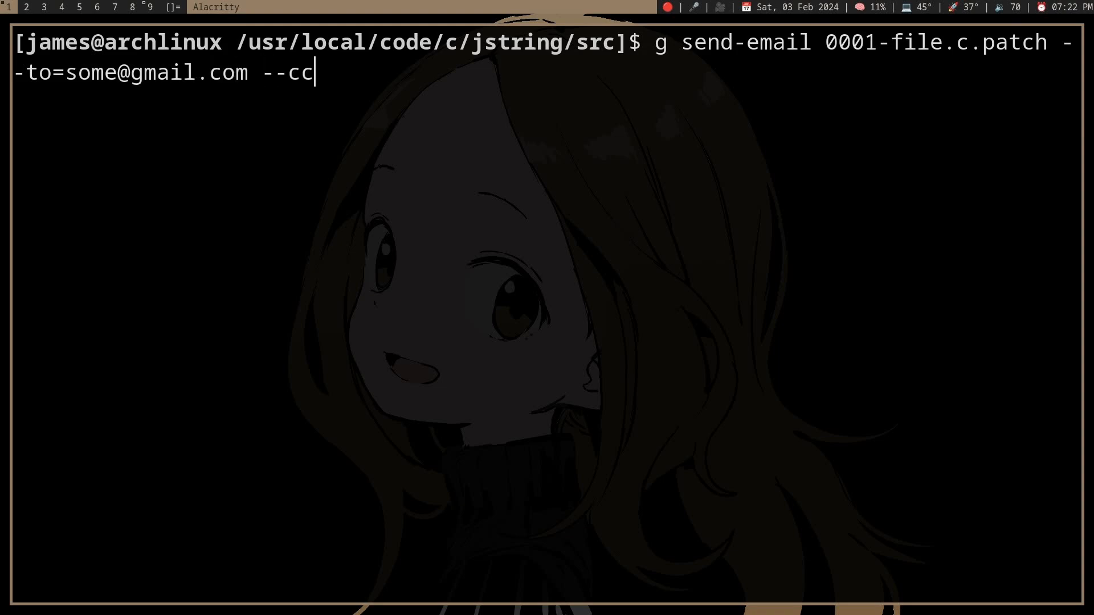
pyautogui.write('=')
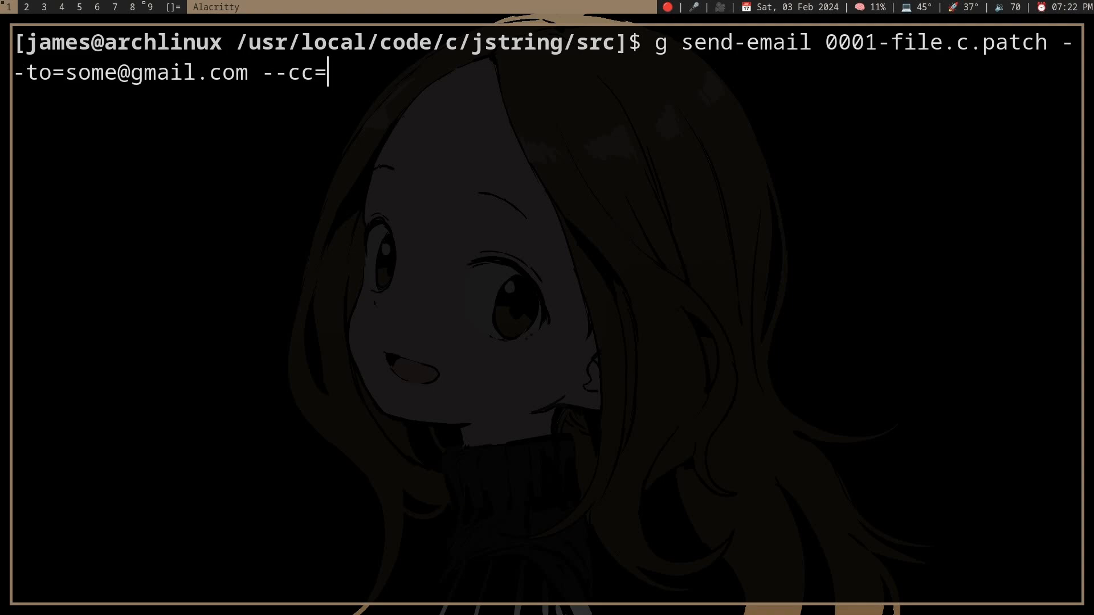
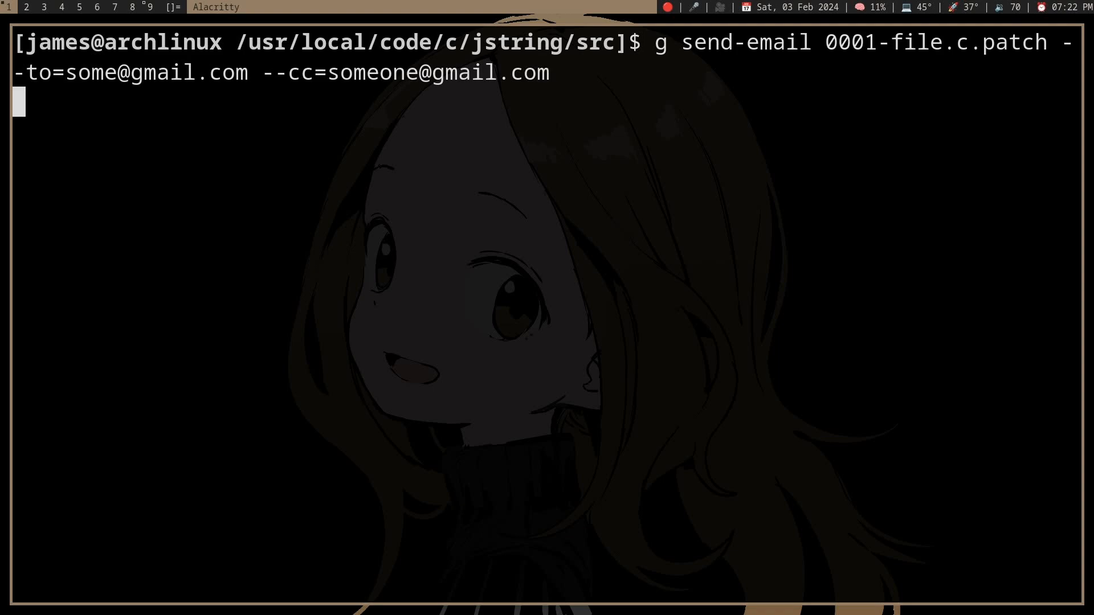
# Submit send-email, retract the 'y' answer at 'Send this email?', abort with Ctrl+C and reopen 0001-file.c.patch
pyautogui.press('Return')
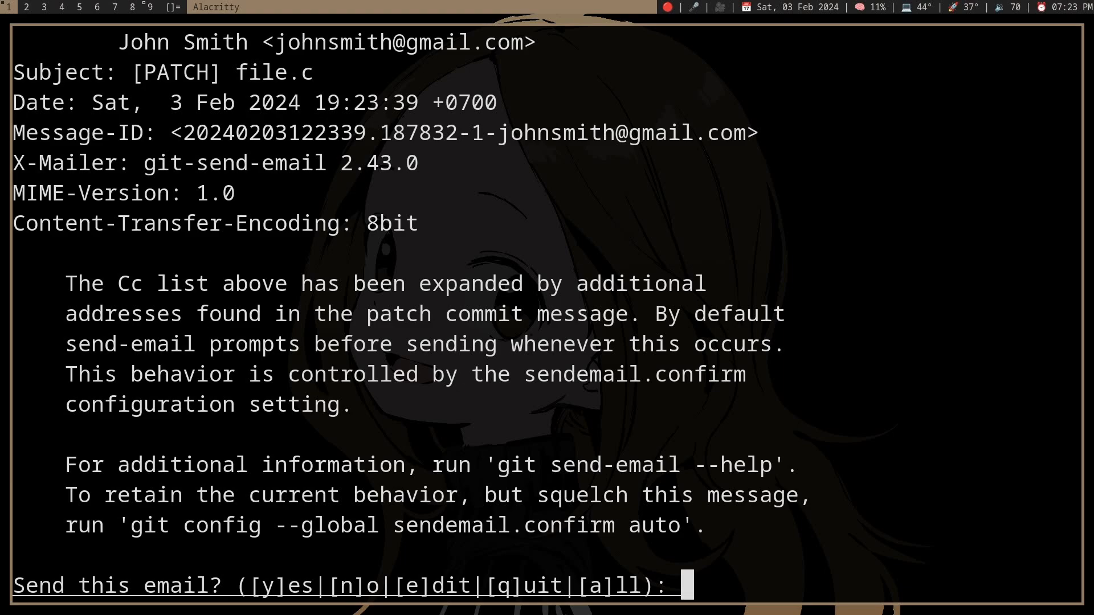
pyautogui.write('y')
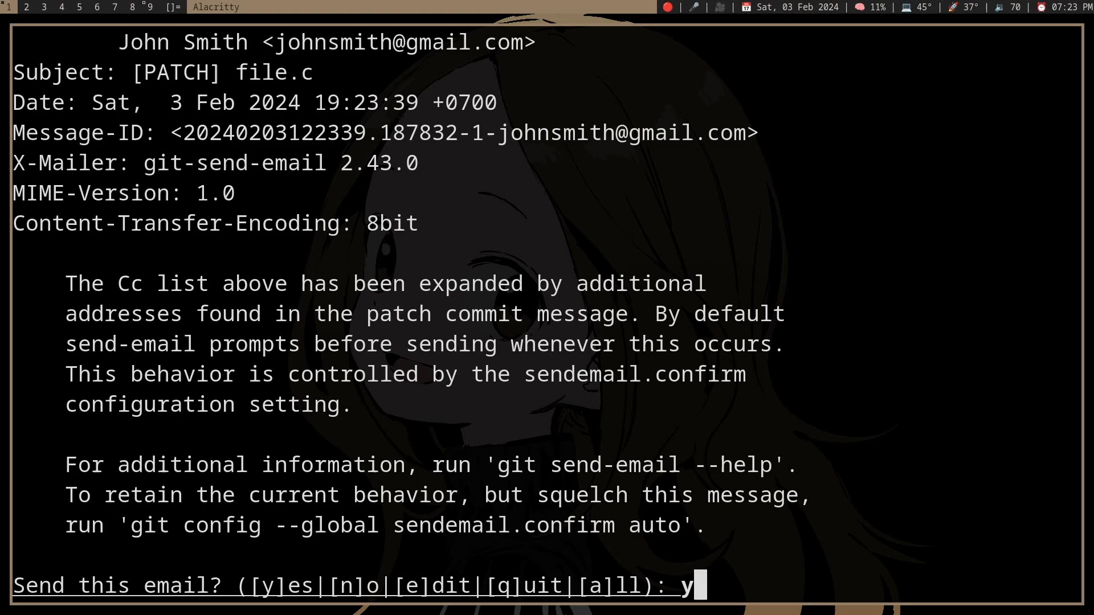
pyautogui.press('BackSpace')
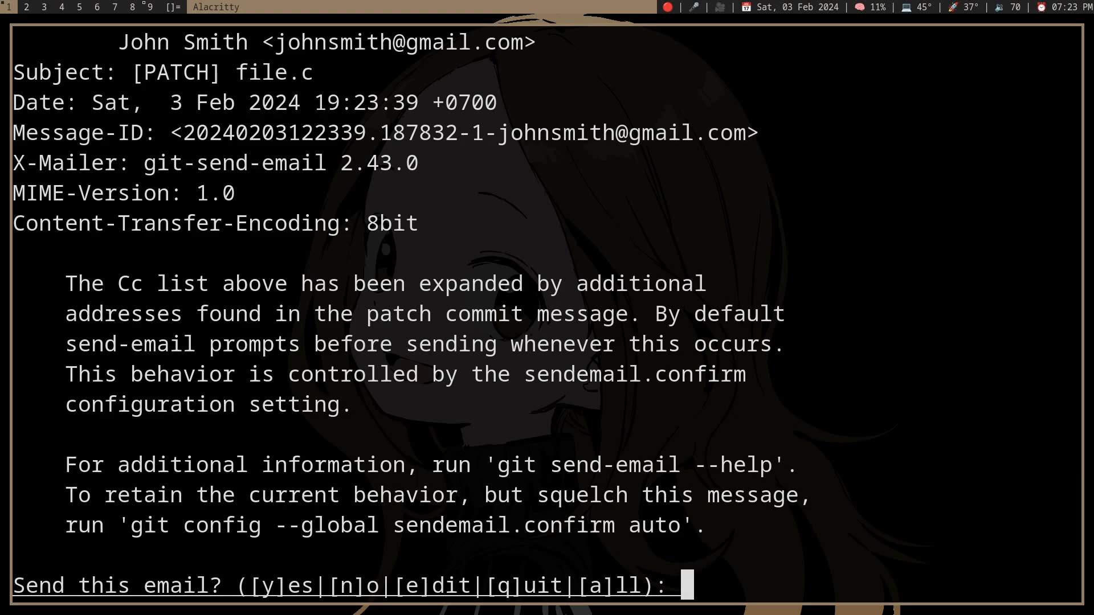
pyautogui.press('ctrl+c')
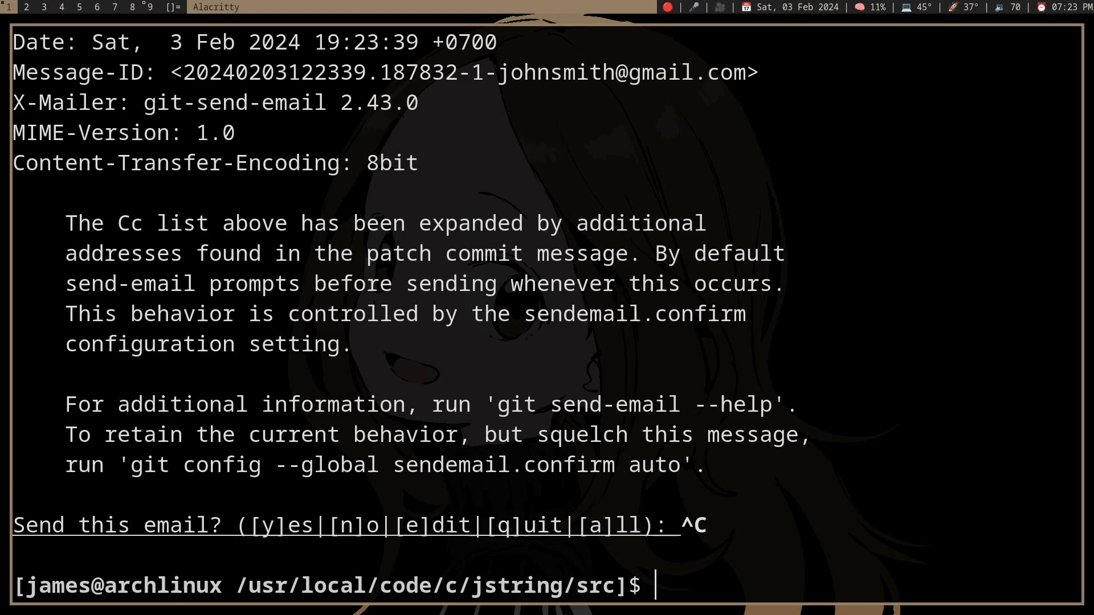
pyautogui.write('v 0001-file.c.patch')
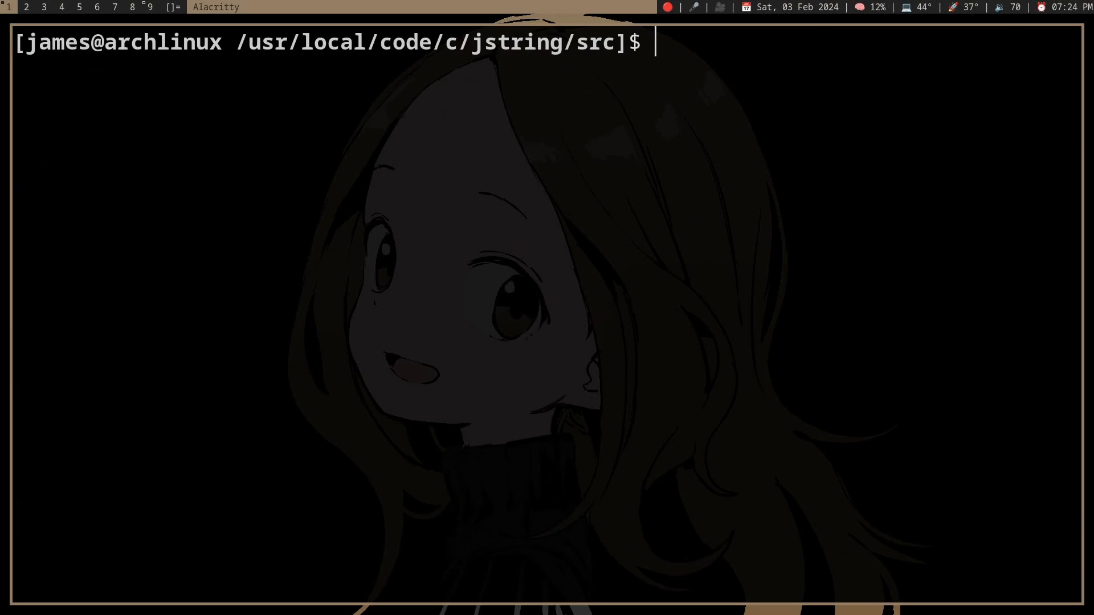
# Soft-reset the last commit with 'g reset --soft HEAD~1' and recommit file.c on master
pyautogui.write('g commit file.c')
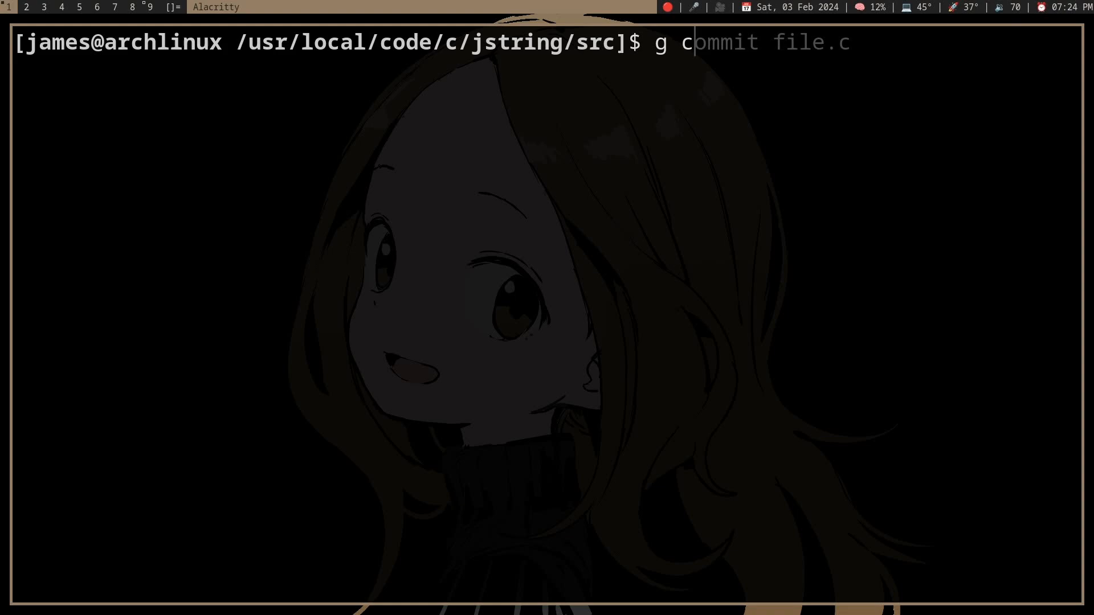
pyautogui.write('reset --soft HEAD~1')
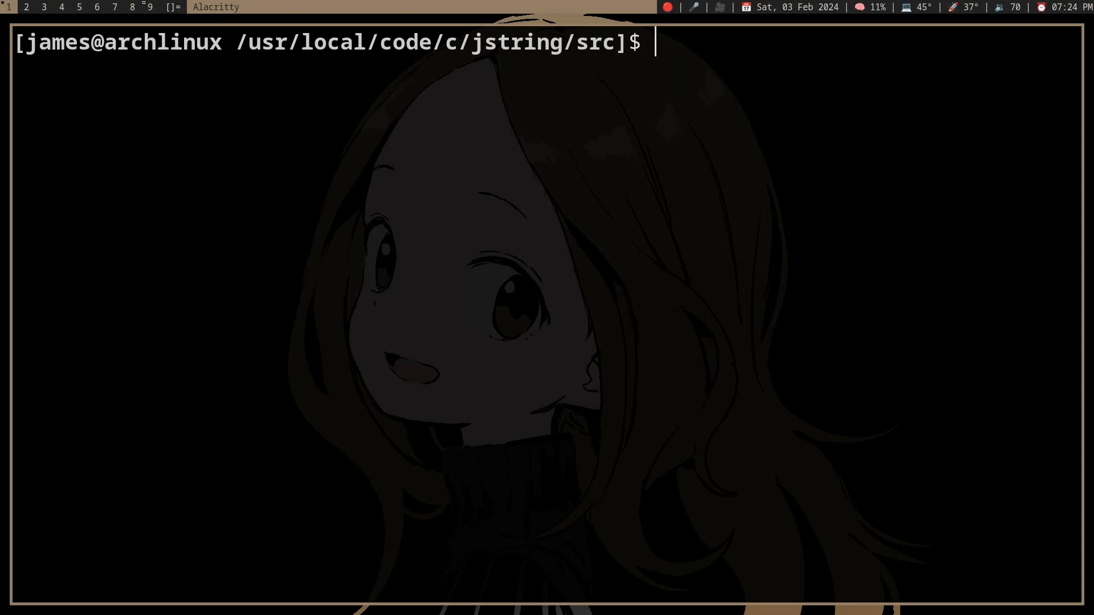
pyautogui.write('g')
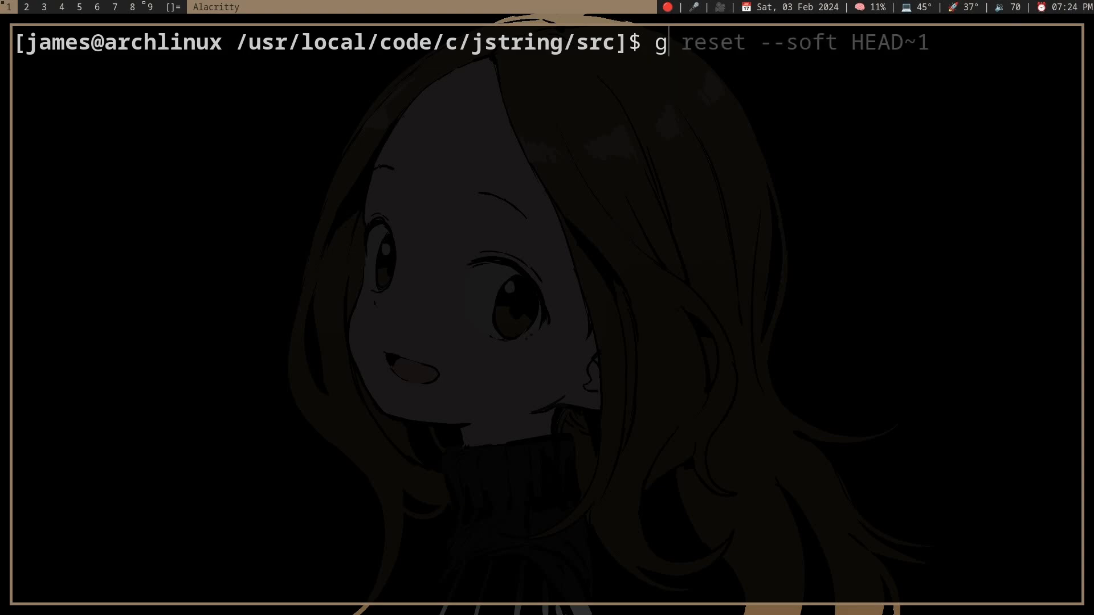
pyautogui.write('commit file.c')
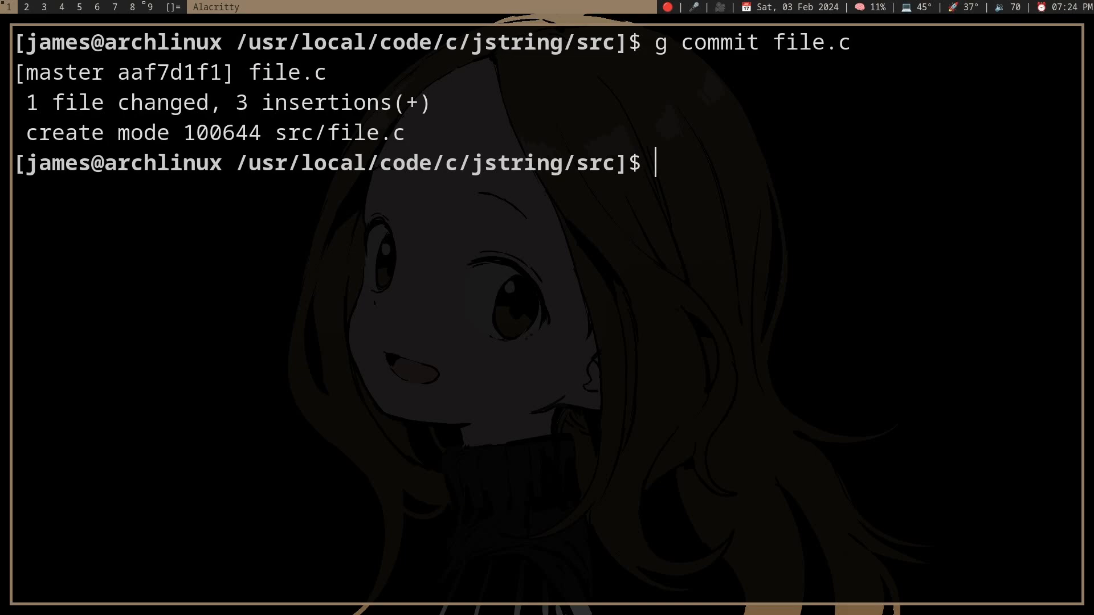
# Regenerate the patch and relabel its subject [PATCH v2] with a 'Changes in v2:' note below
pyautogui.write('g format-patch -1 HEAD')
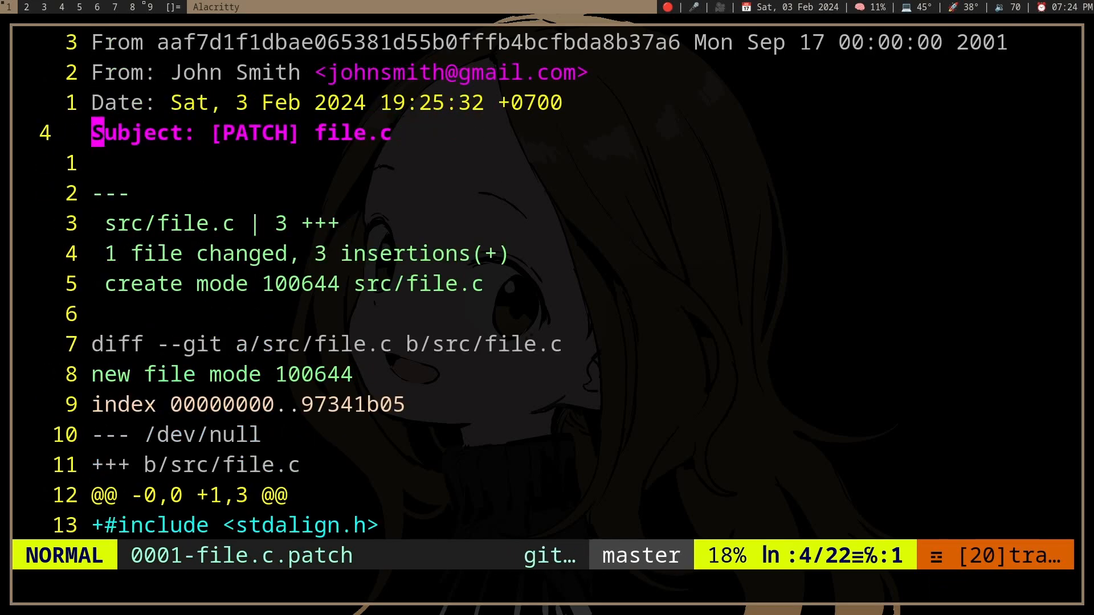
pyautogui.write('v2')
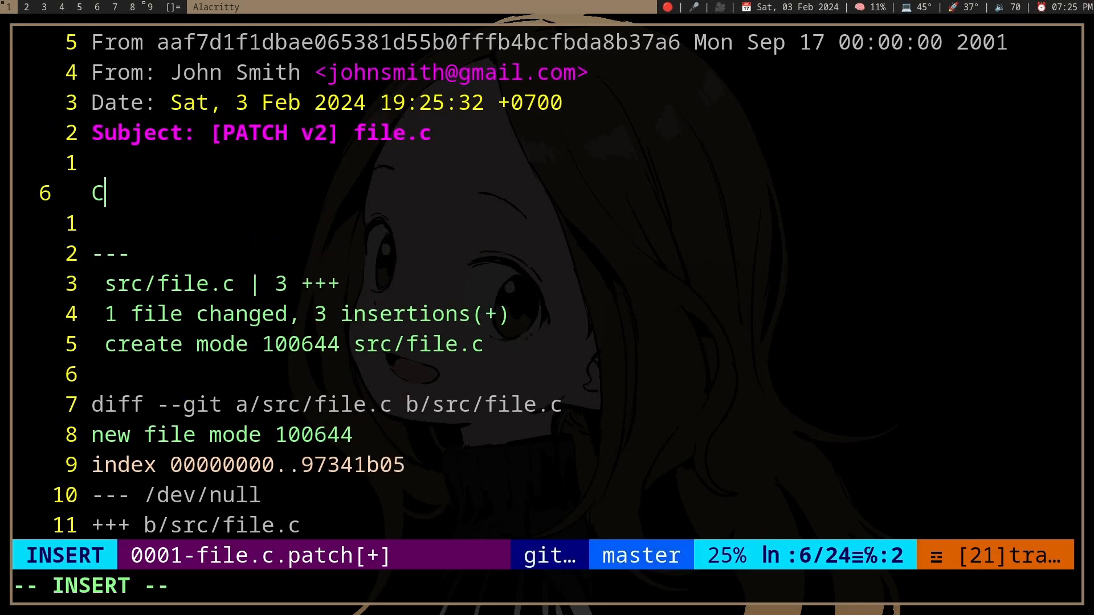
pyautogui.write('hanges in v2:')
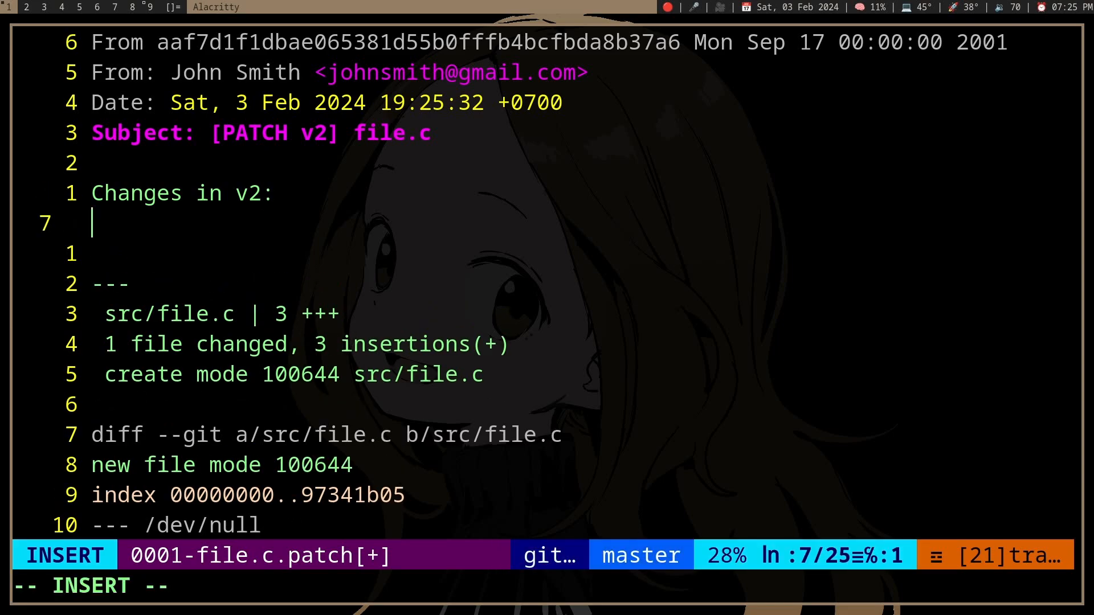
pyautogui.press('Escape')
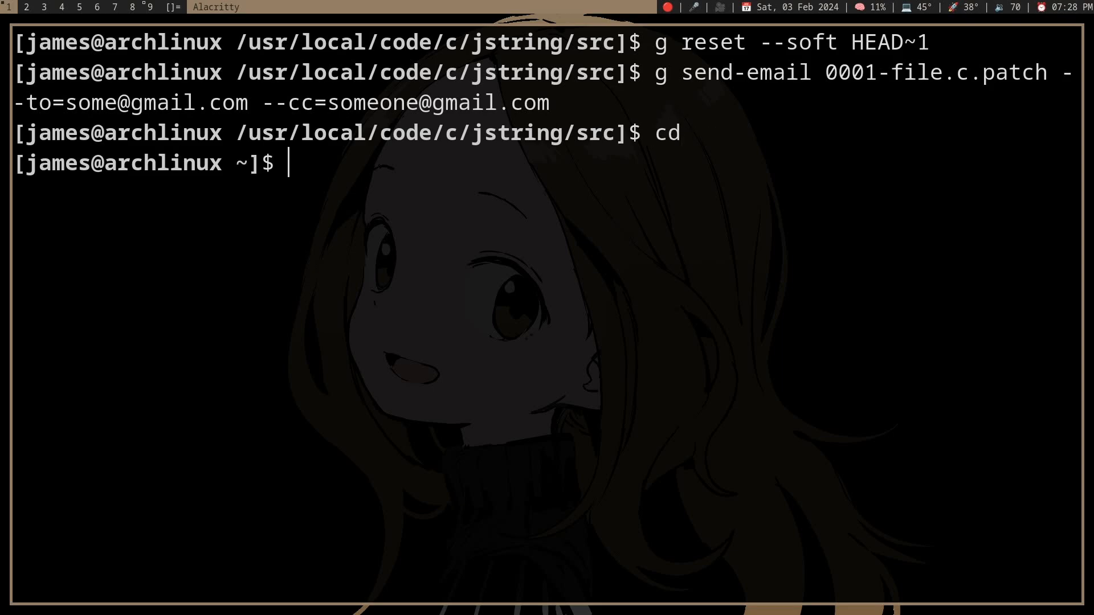
# Enter 'v .gitconfig' at the home prompt to edit the Git config in Neovim
pyautogui.write('v .git')
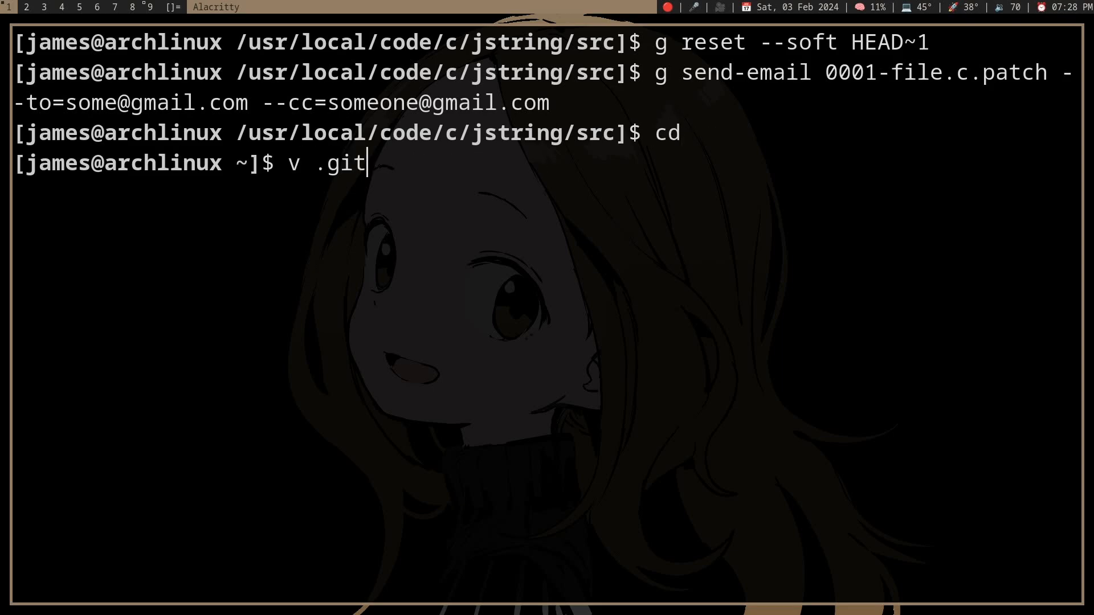
pyautogui.write('config')
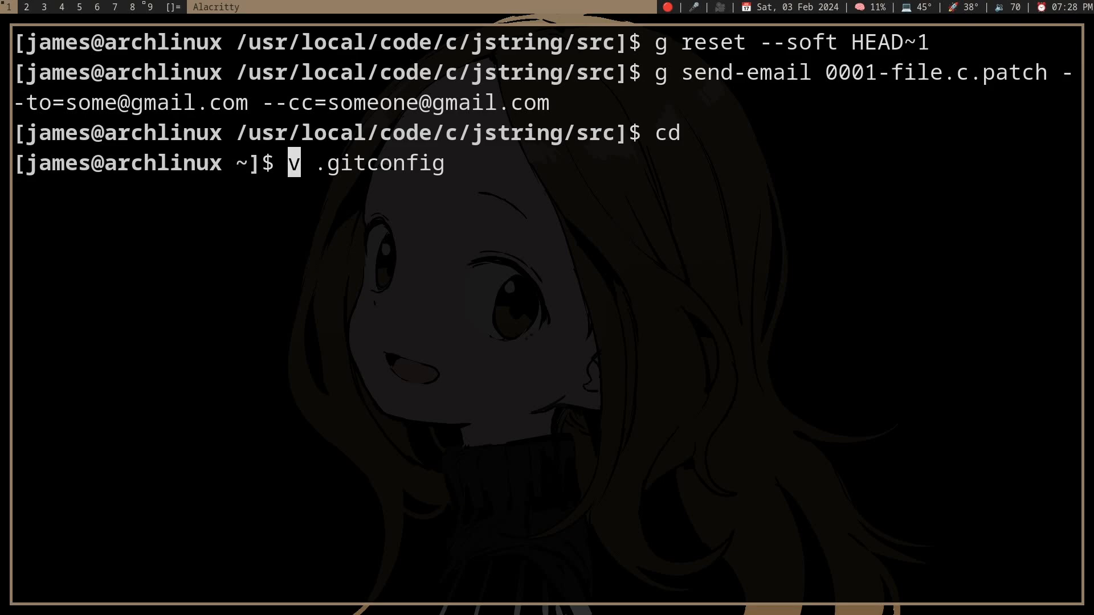